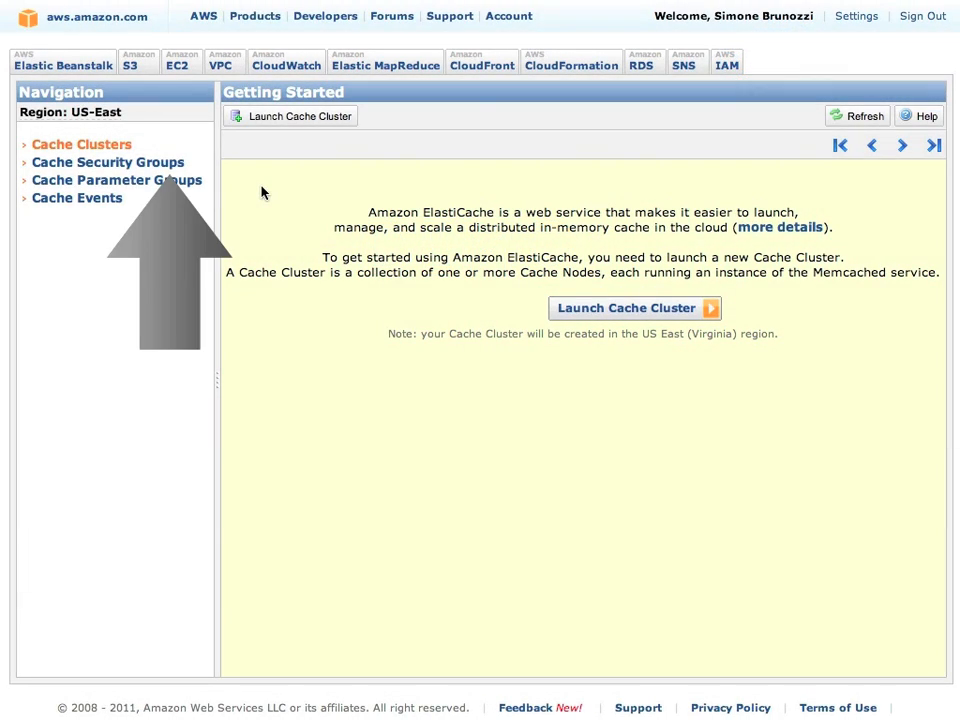
In the default cache security group, authorize EC2 group web-servers for account 1328********.
left_click(108, 162)
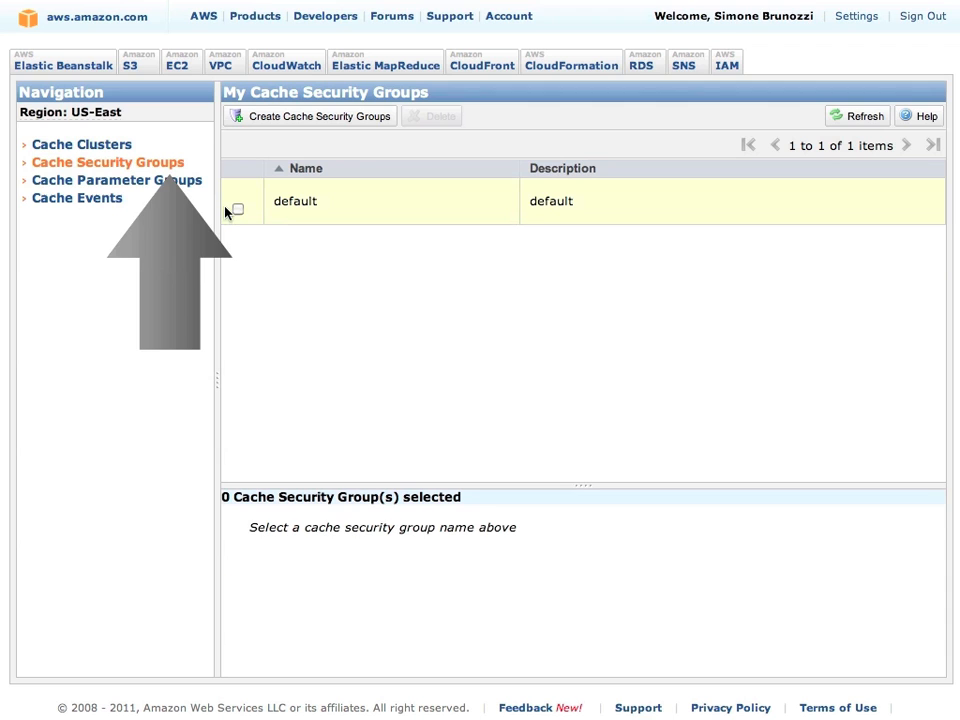
left_click(236, 208)
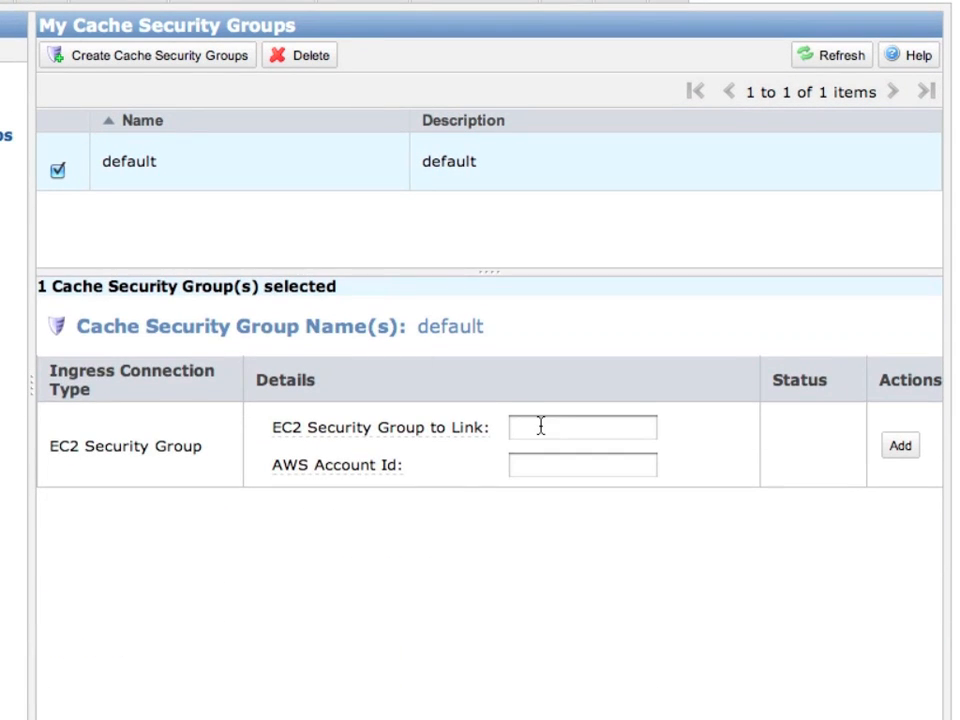
type("web-servers")
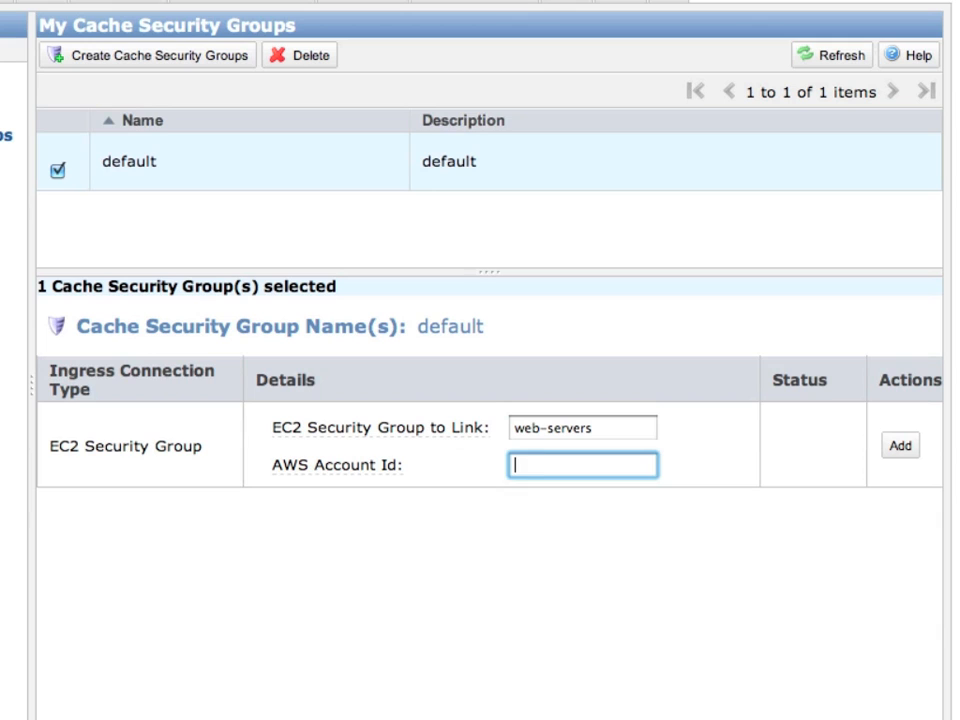
type("1328********")
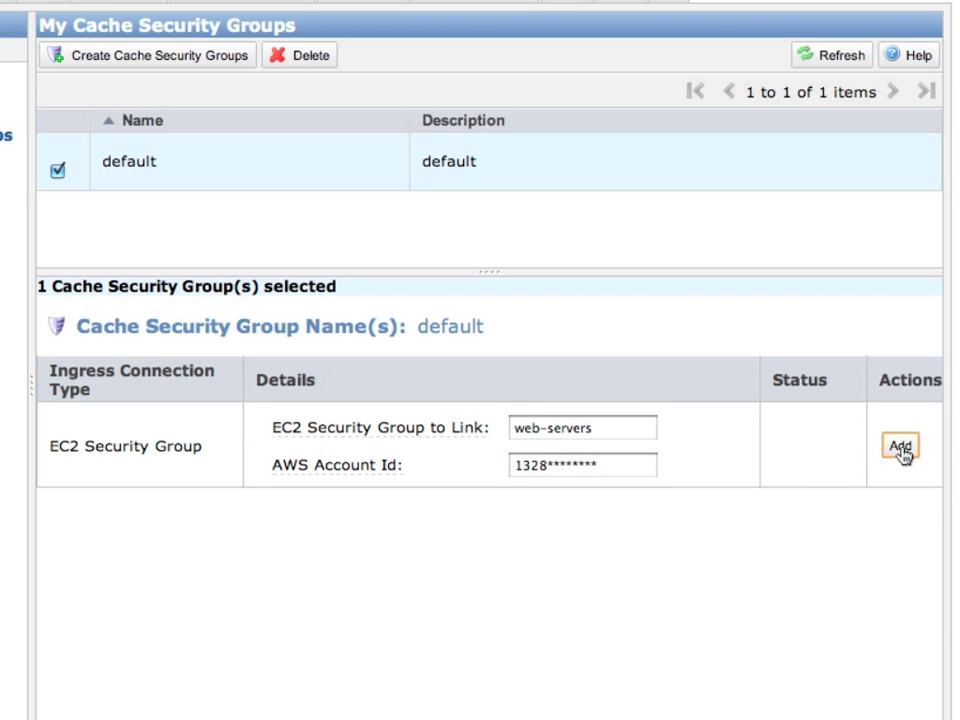
left_click(898, 446)
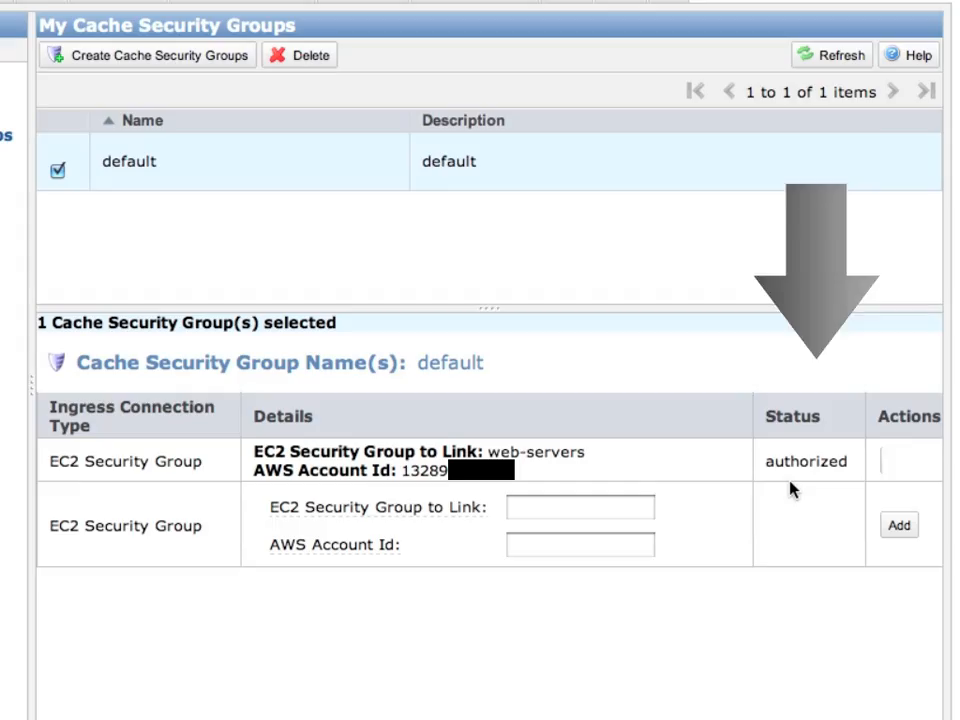
left_click(81, 144)
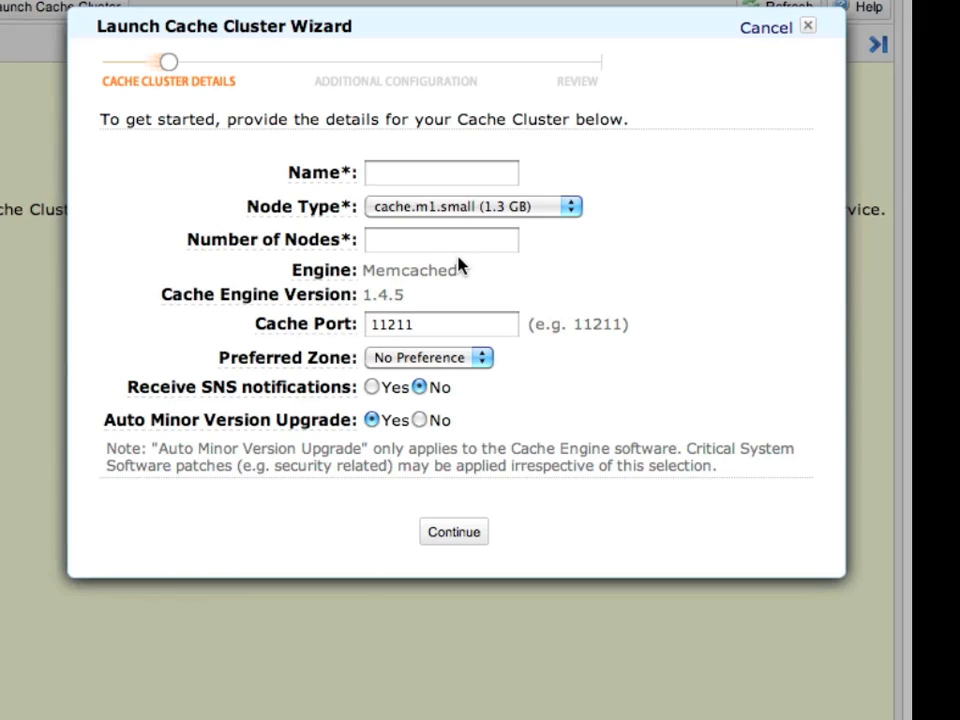
Launch Memcached cluster cache-cluster-1 with 16 cache.m2.4xlarge nodes, keeping default settings.
type("cache-cluster-1")
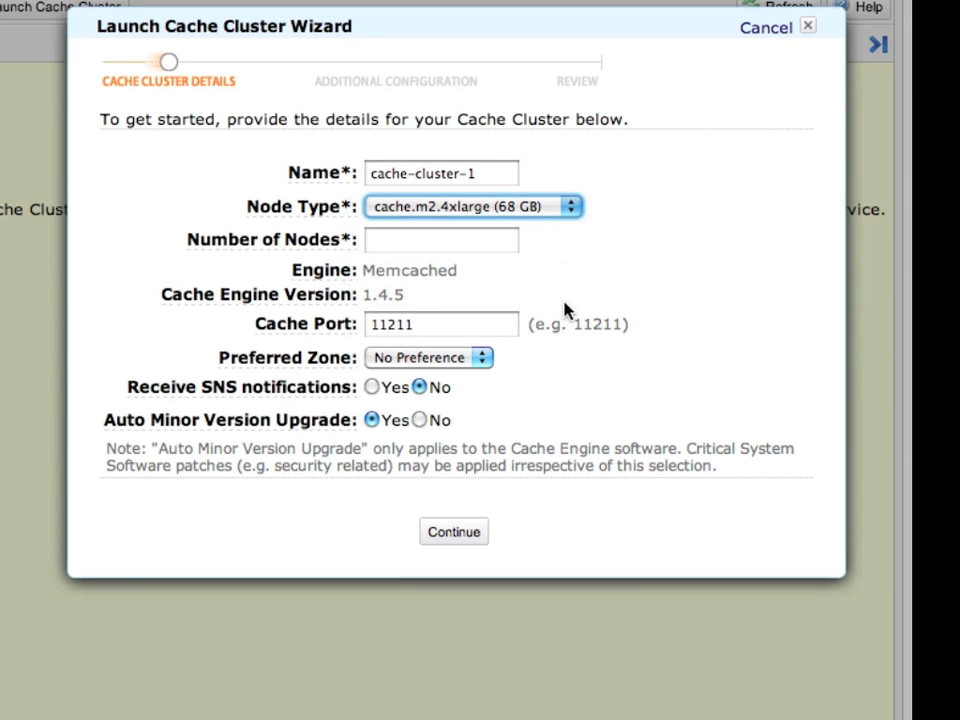
left_click(440, 239)
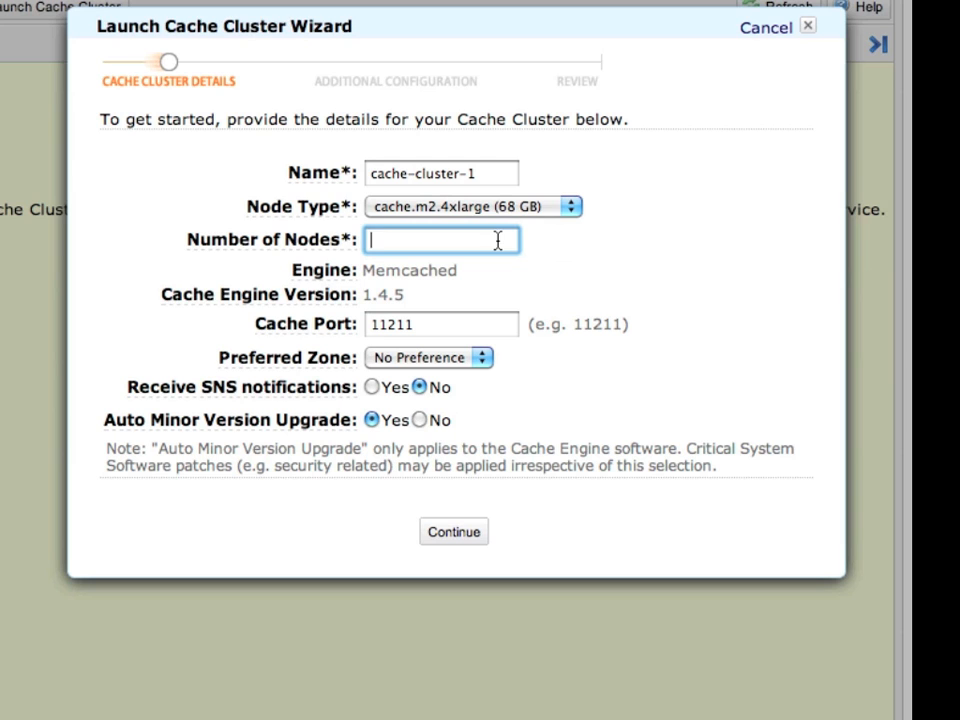
type("16")
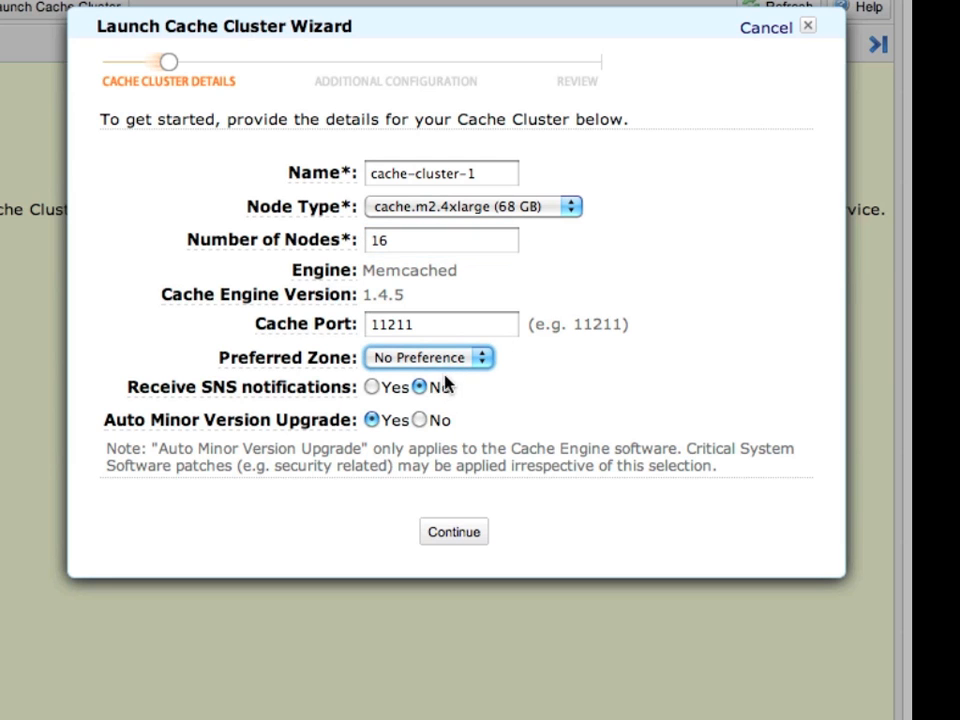
left_click(453, 531)
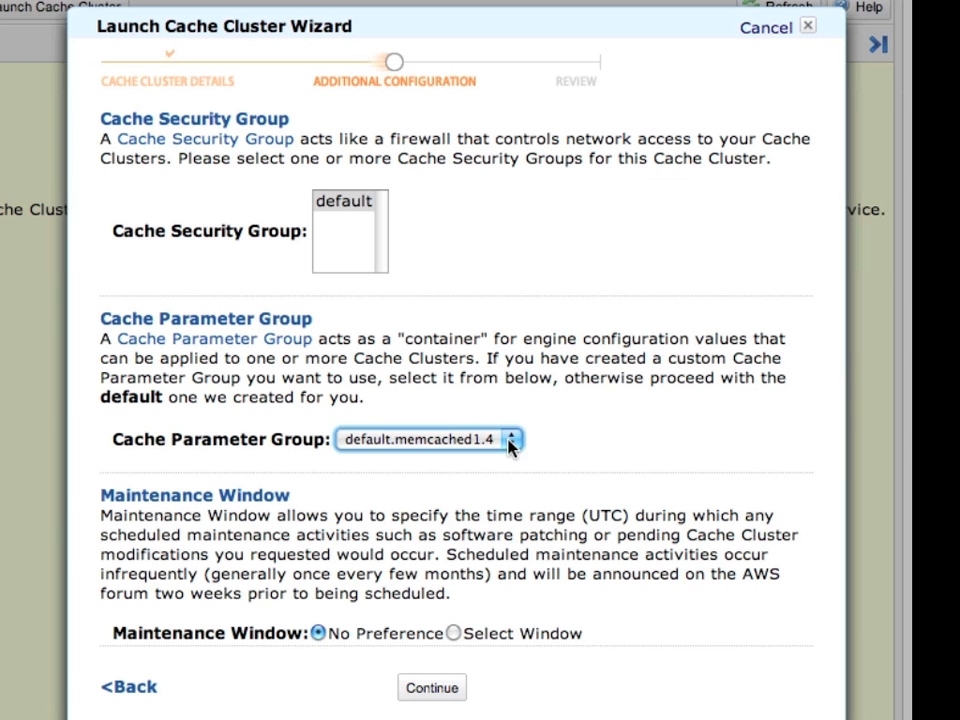
left_click(431, 687)
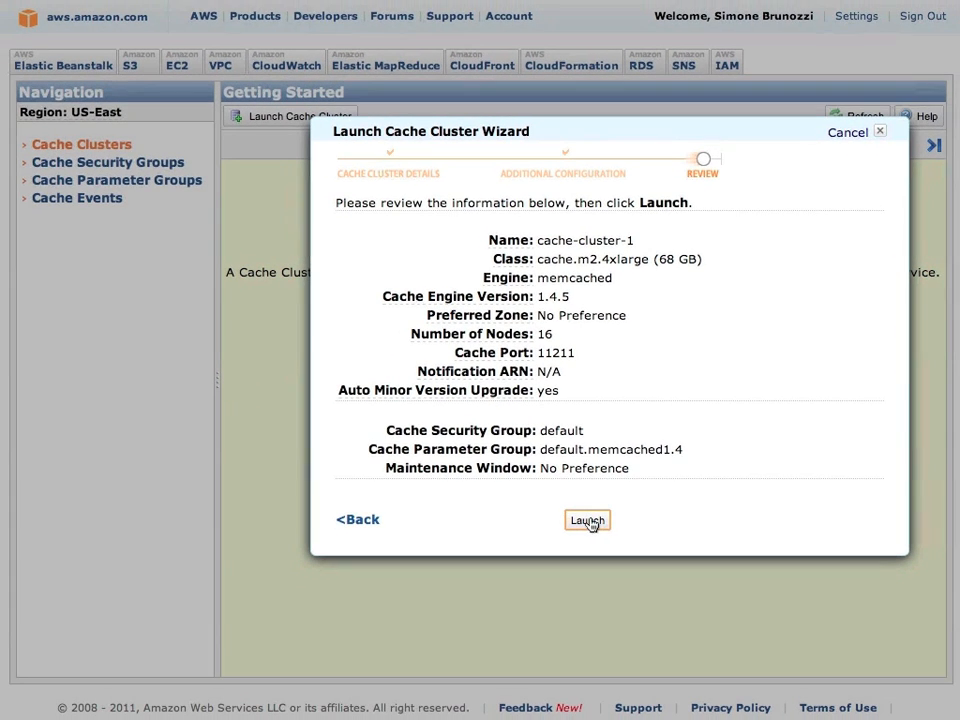
left_click(587, 520)
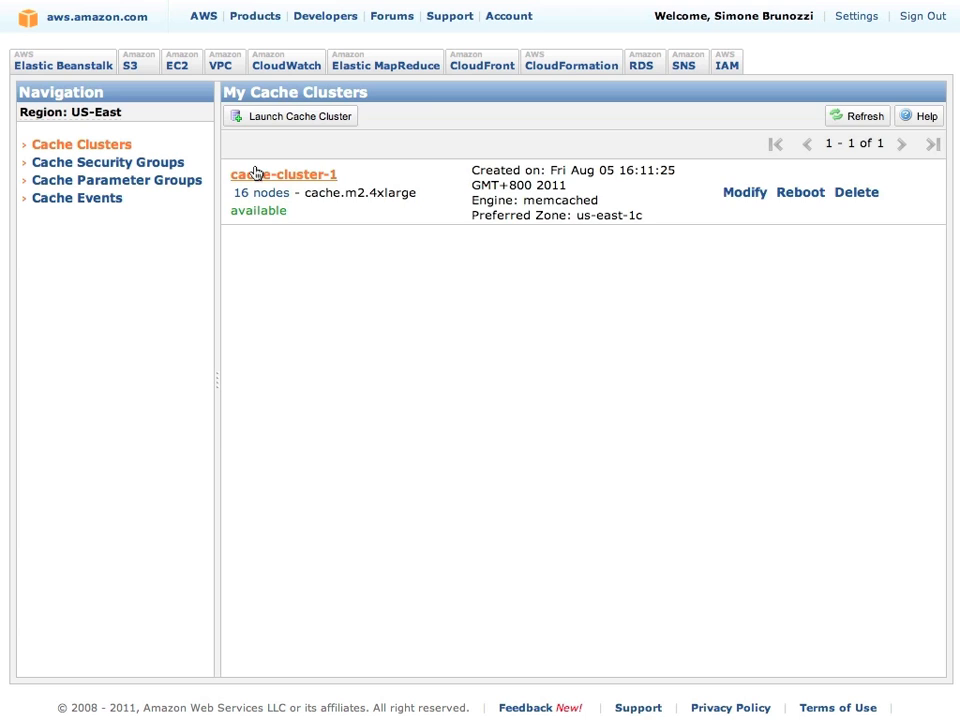
Show the endpoint addresses of cache-cluster-1's 16 nodes from its Nodes tab.
left_click(284, 174)
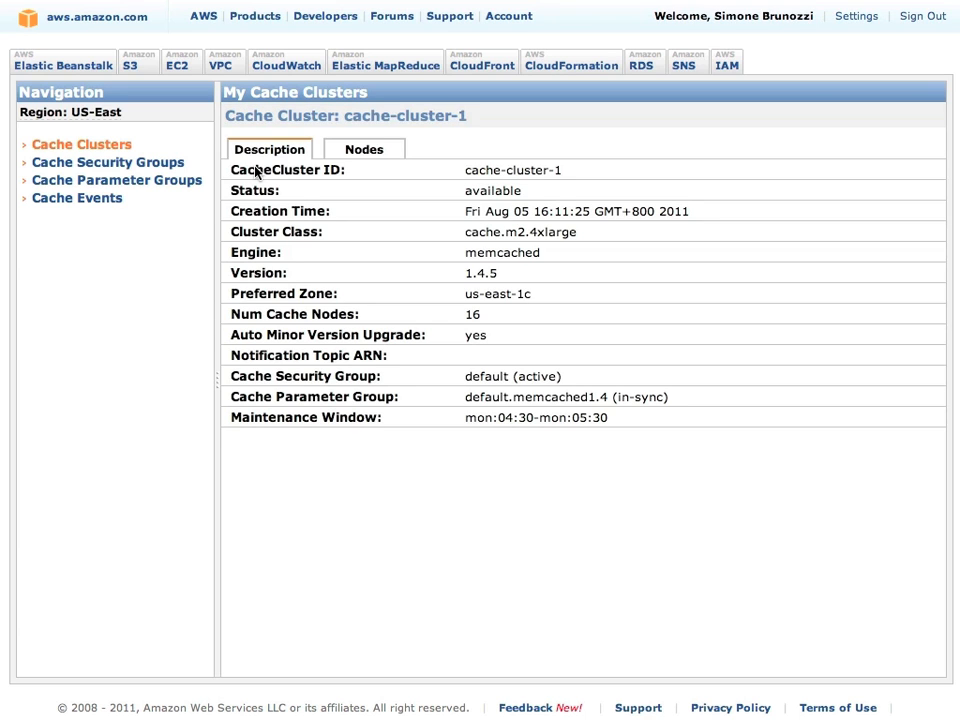
left_click(363, 149)
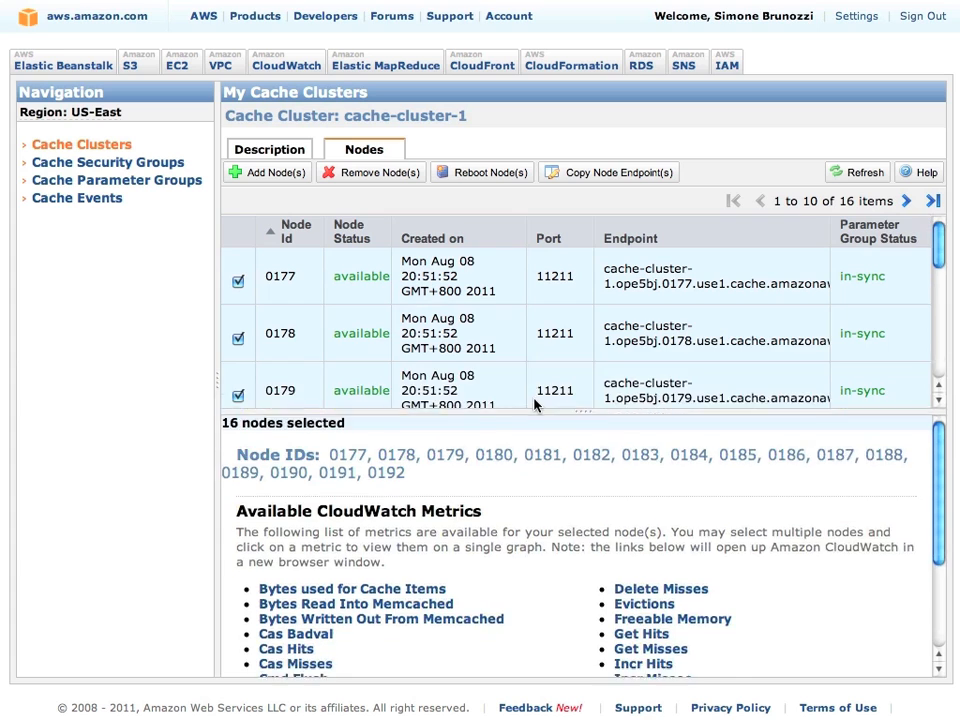
scroll("down", 3)
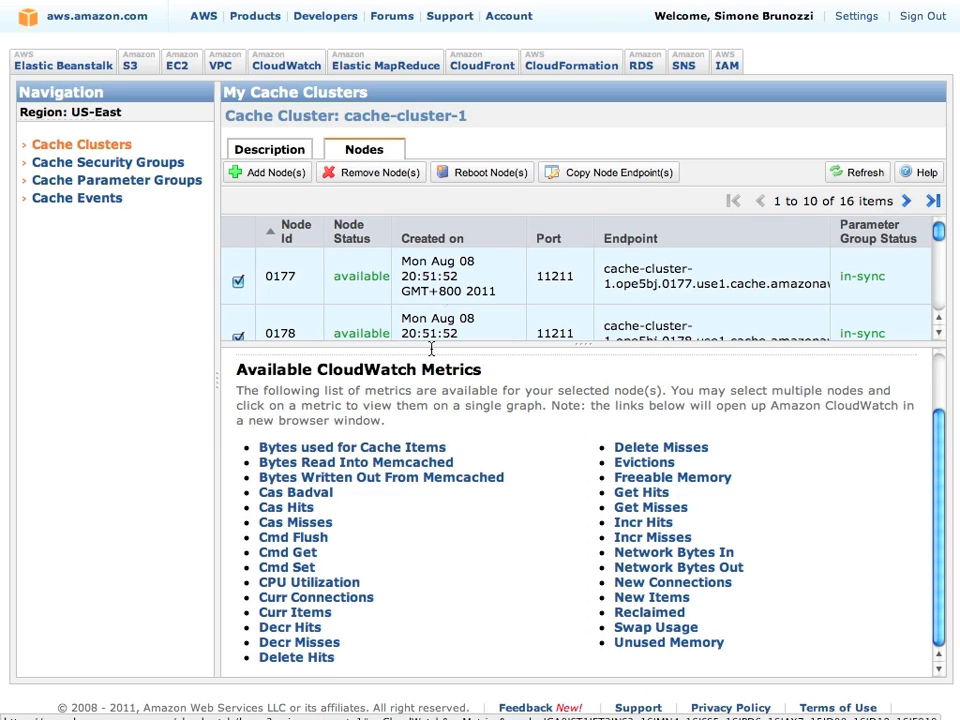
left_click(608, 172)
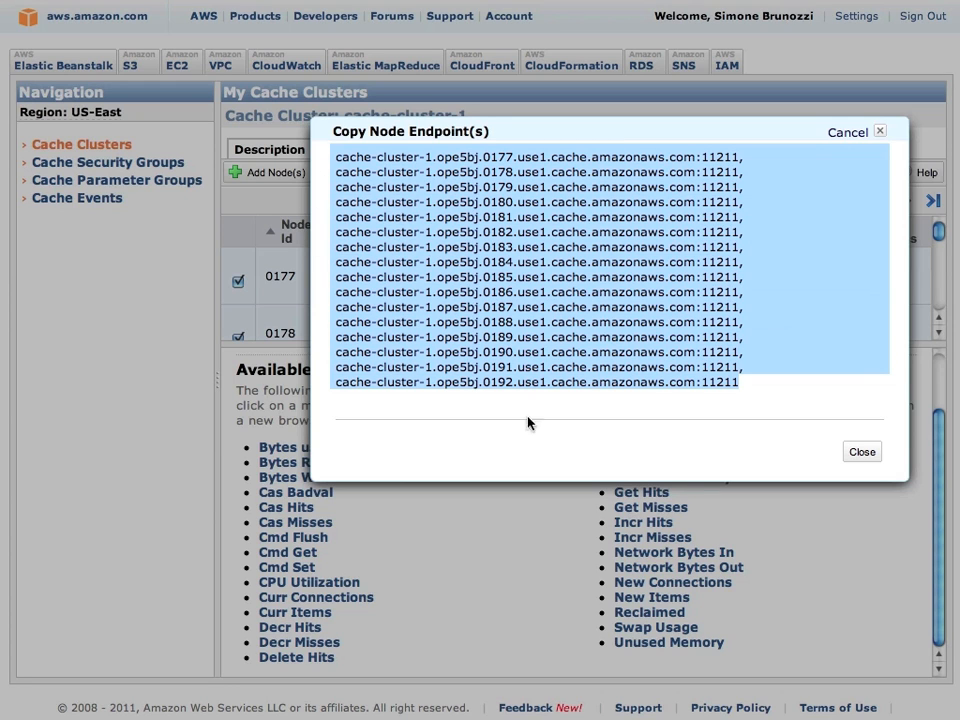
left_click(861, 451)
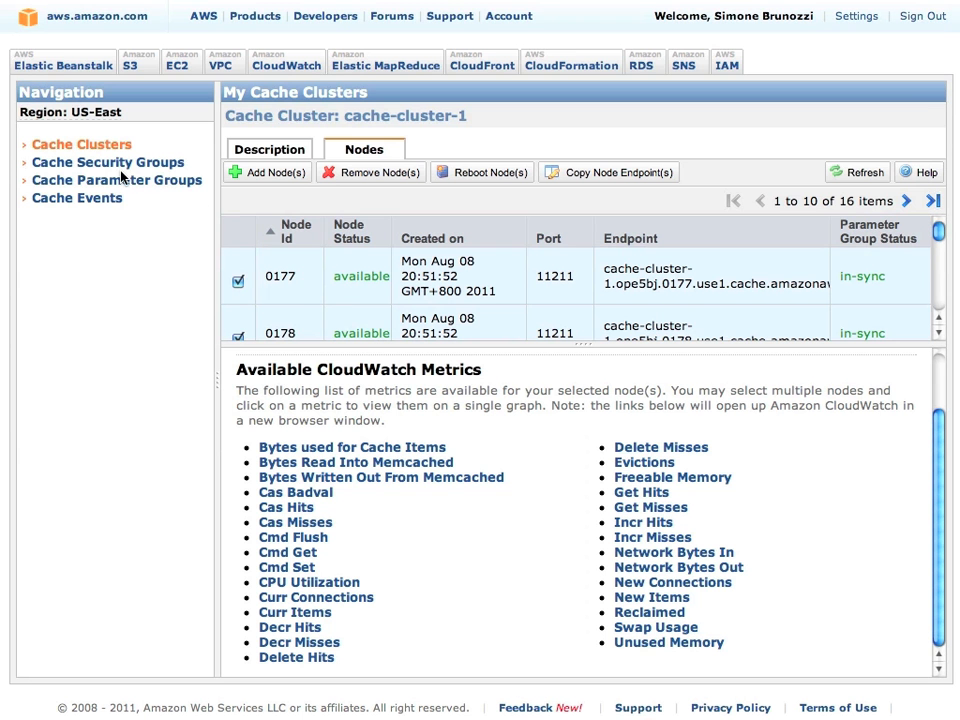
Scroll through default.memcached1.4's 27 parameters, then list the 18 cache events.
left_click(116, 180)
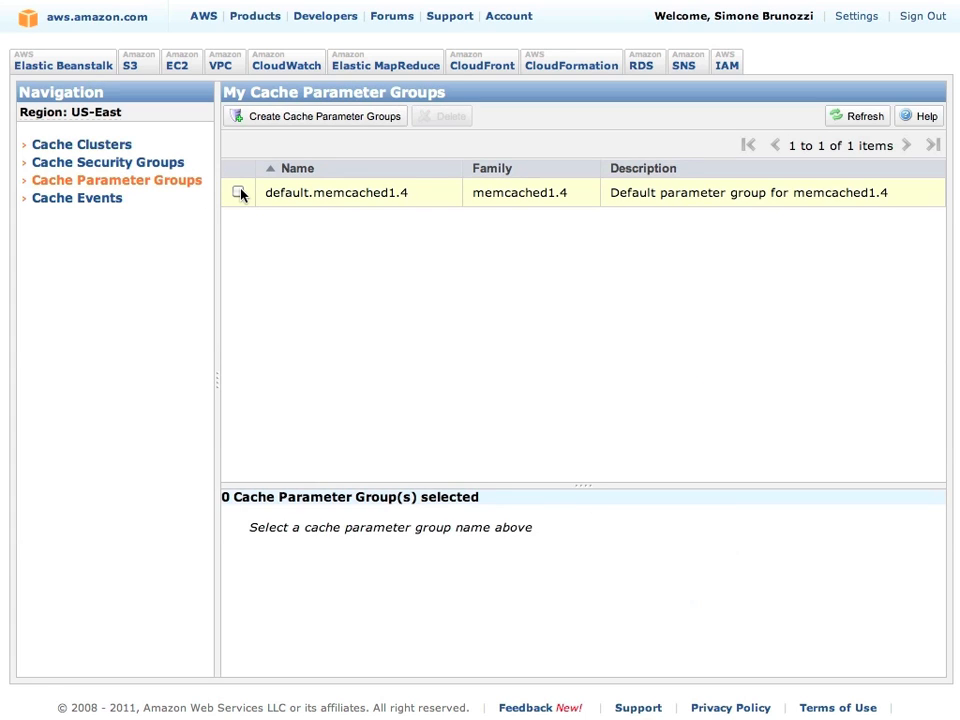
left_click(238, 192)
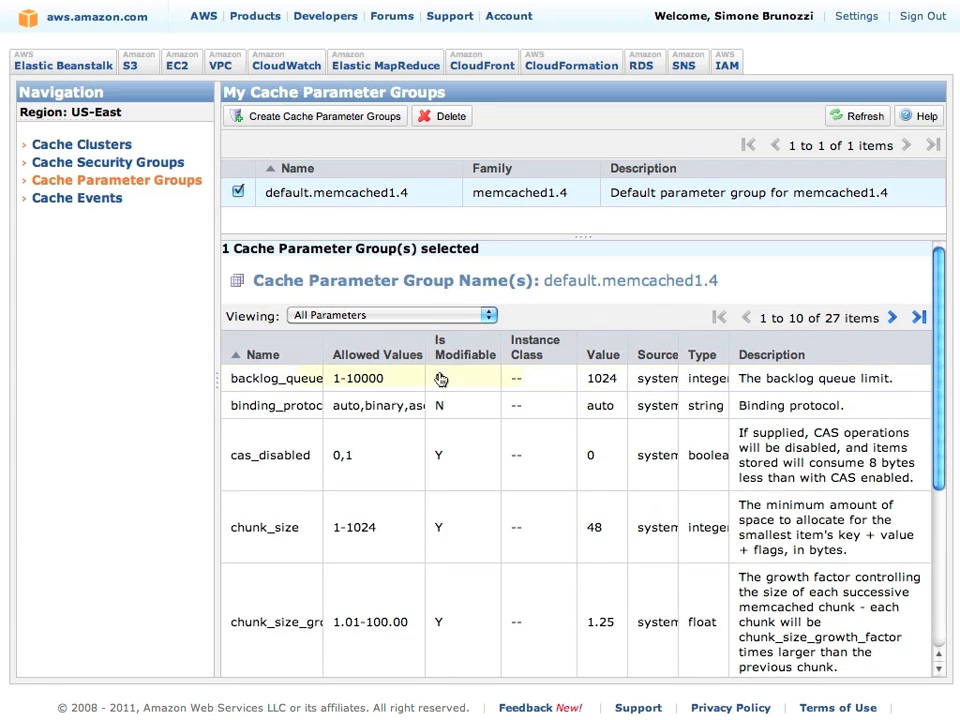
scroll("down", 3)
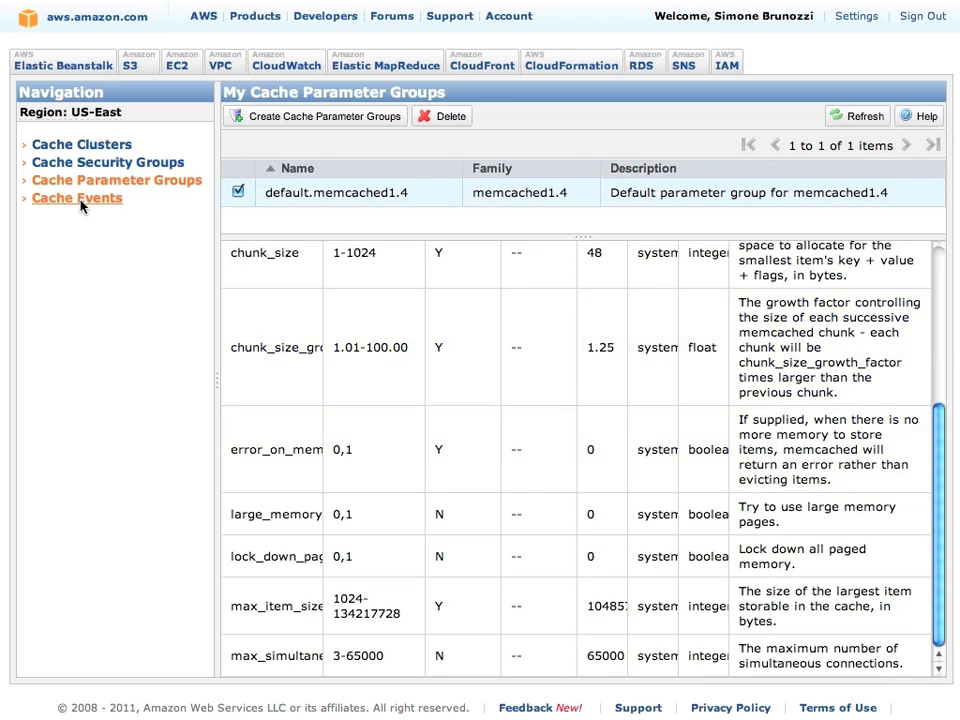
left_click(77, 198)
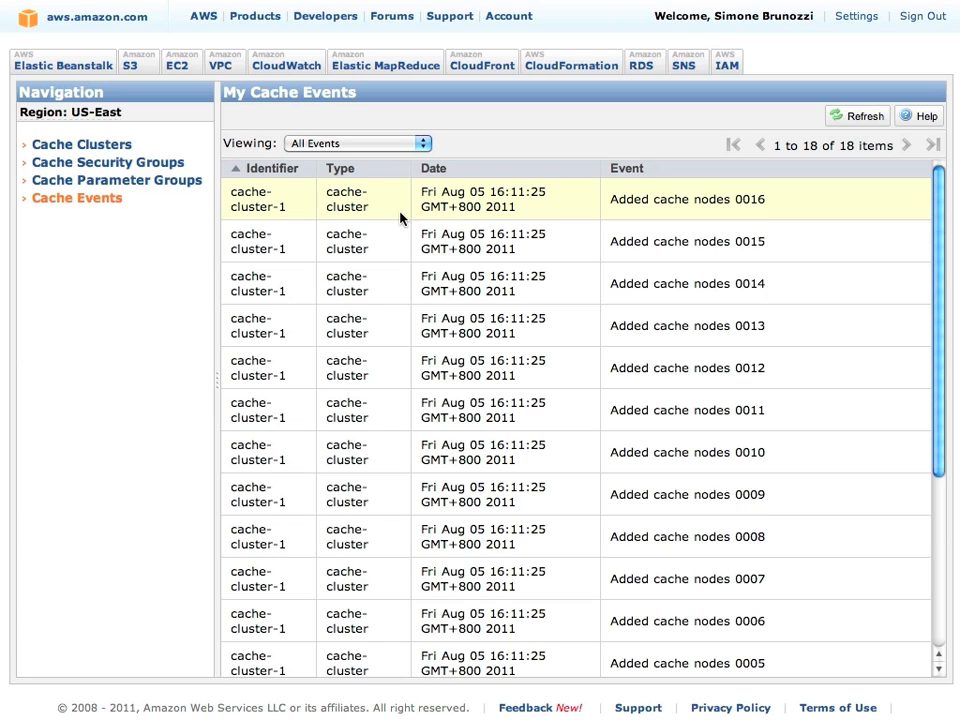
Go to Cache Clusters to see the 16-node cache-cluster-1 still available.
left_click(81, 144)
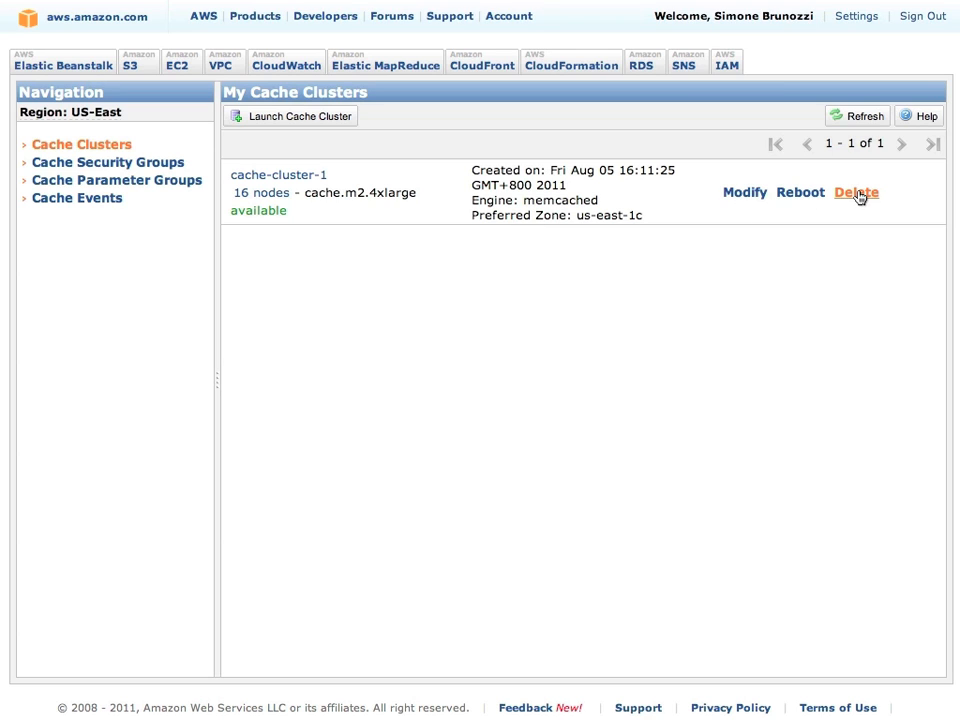
Delete cache-cluster-1 and confirm with Yes, Delete.
left_click(855, 192)
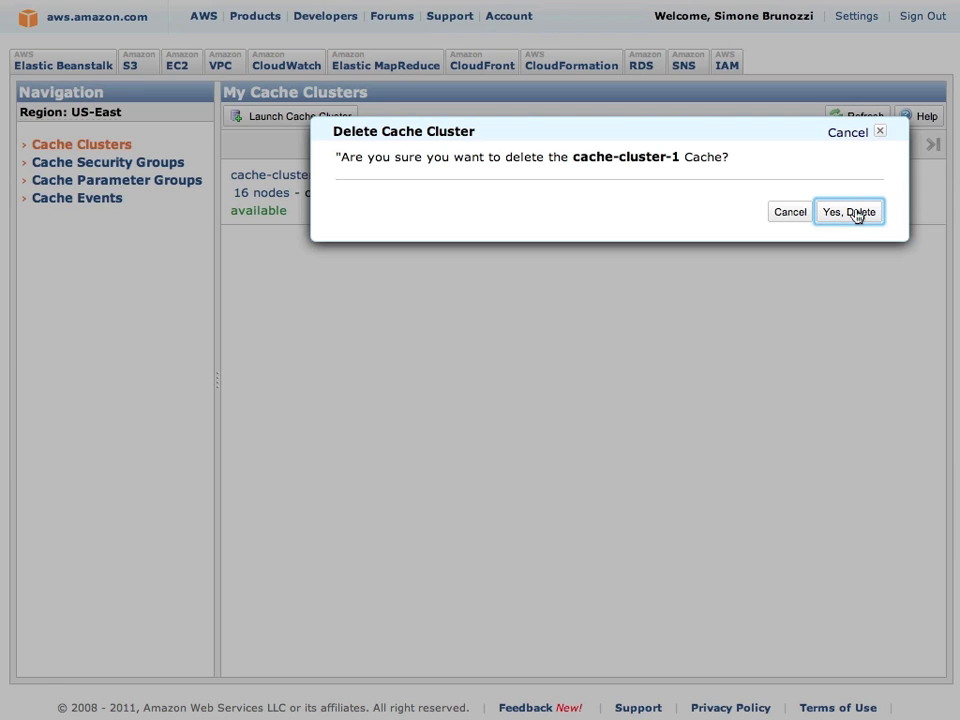
left_click(848, 211)
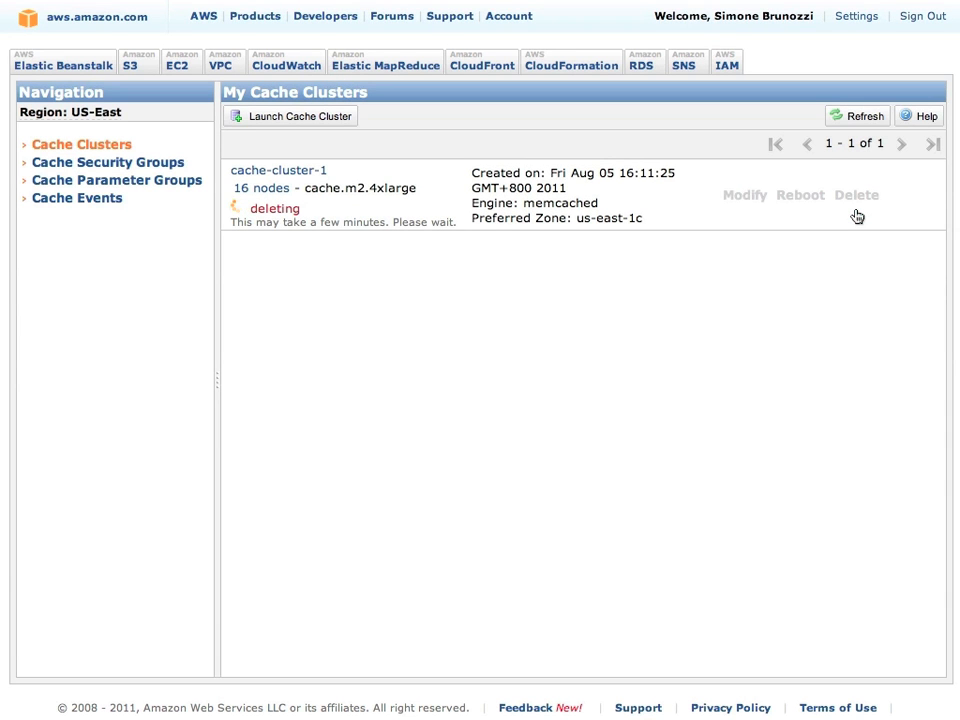